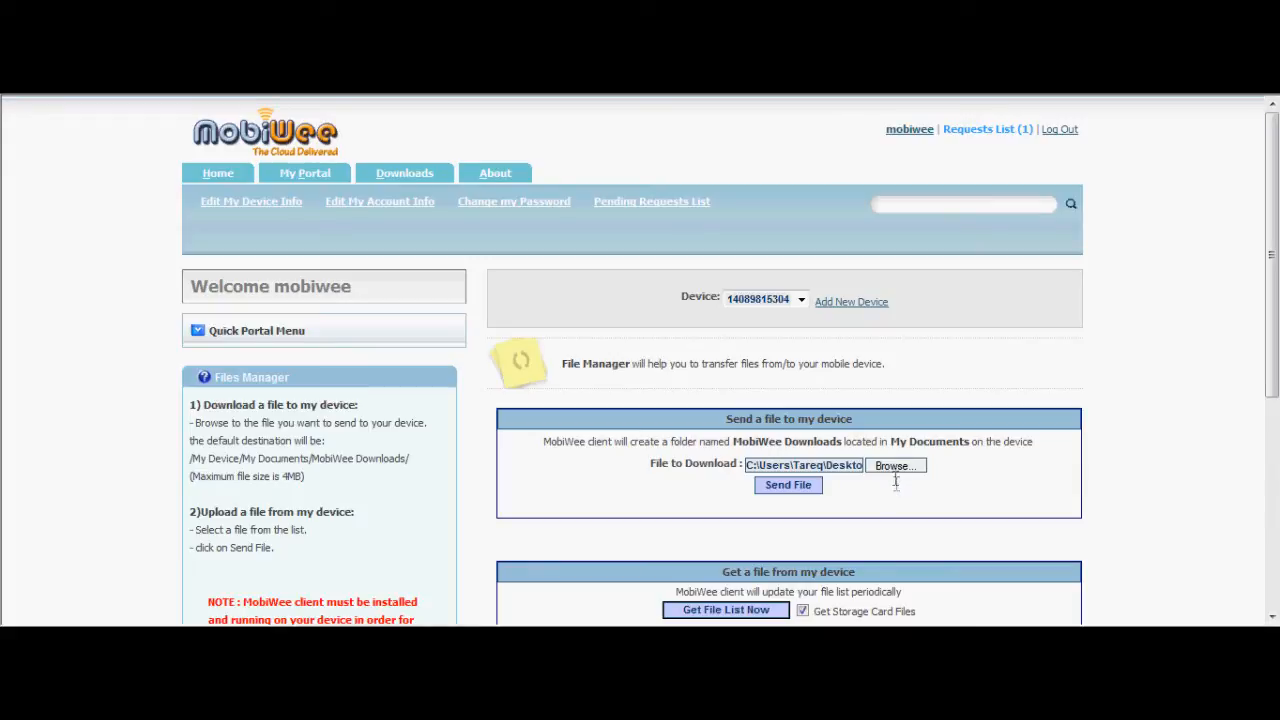
pyautogui.moveTo(896, 476)
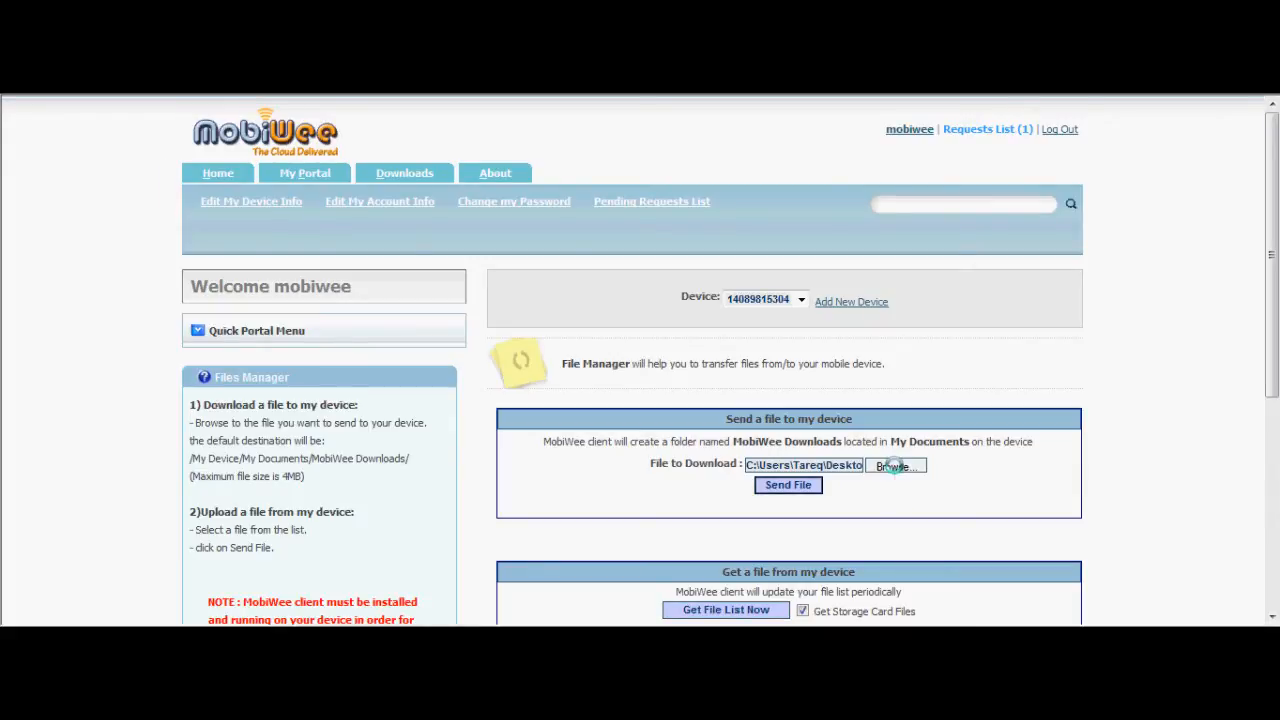
# Step: Send the Contact Manager-video file from the computer to the device
pyautogui.click(892, 464)
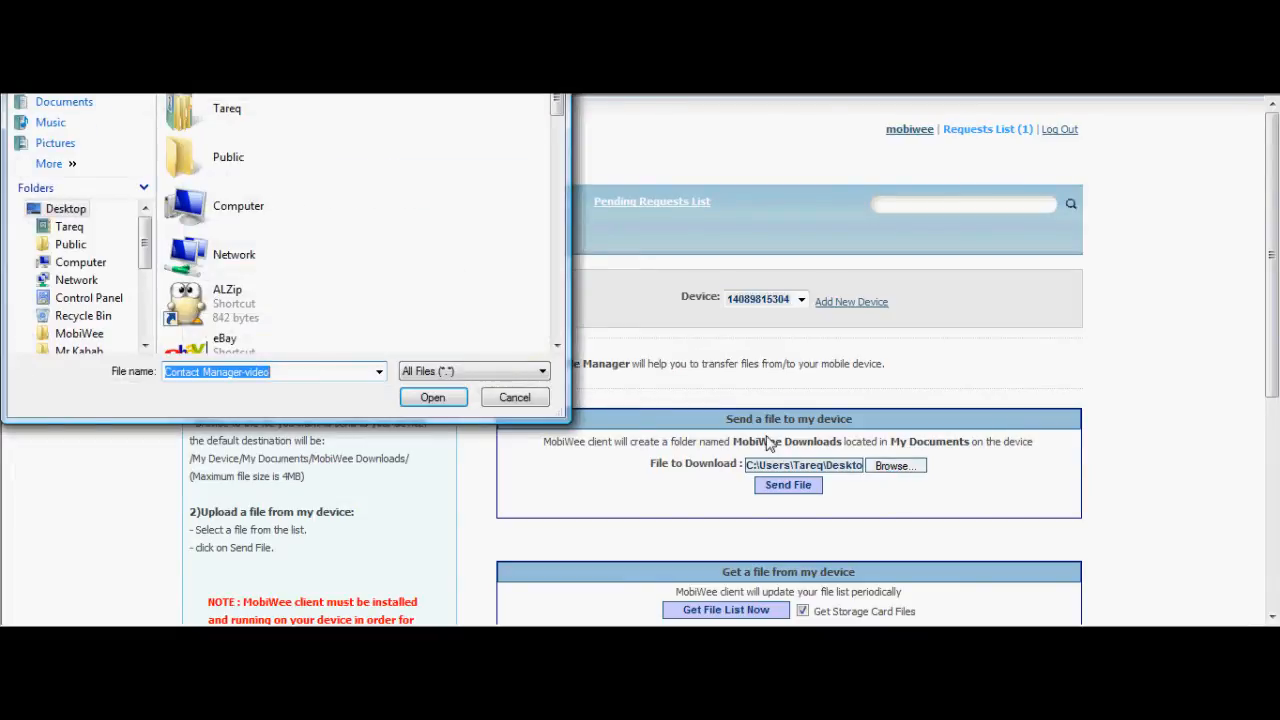
pyautogui.click(514, 396)
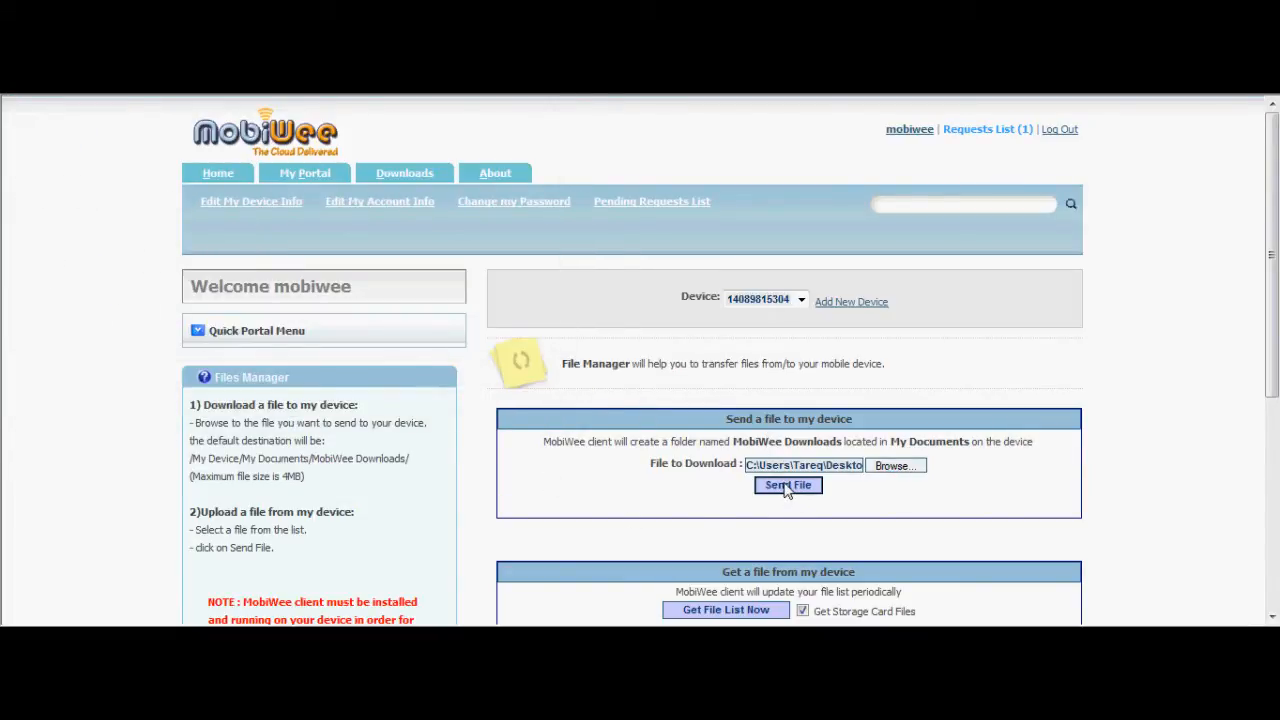
pyautogui.click(788, 486)
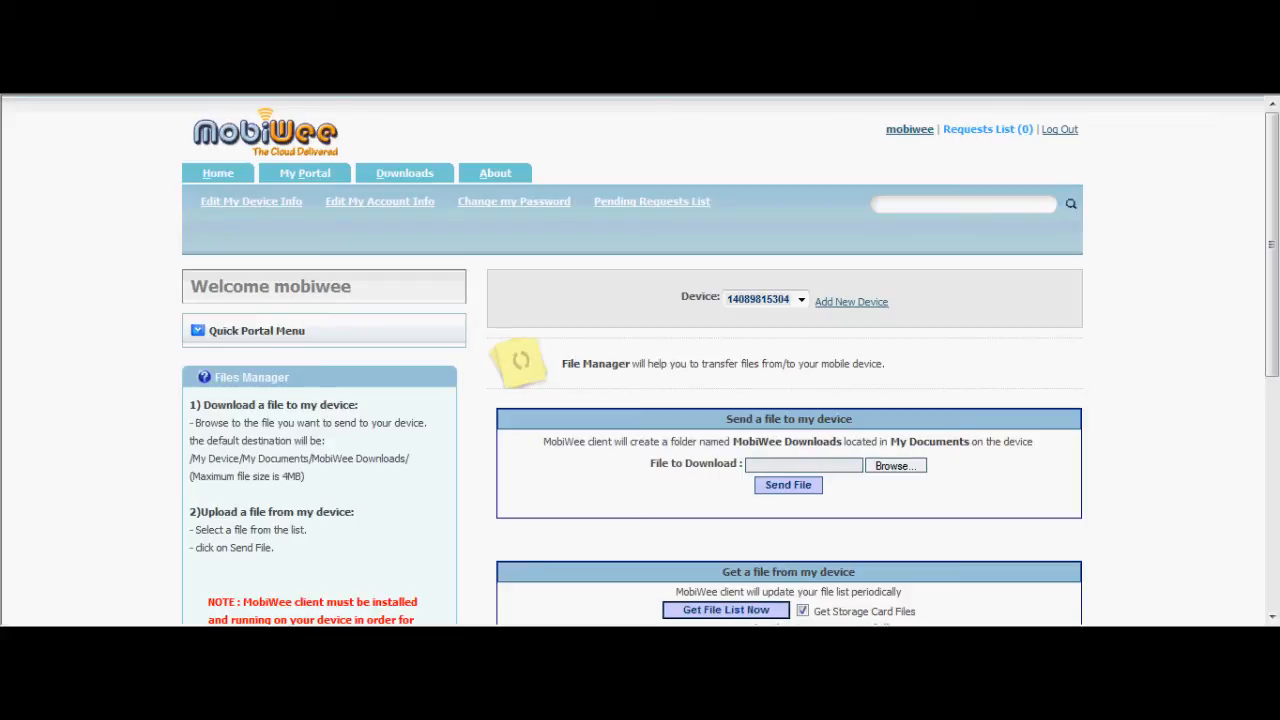
# Step: Fetch the device's current file list and review its folders and files
pyautogui.click(724, 610)
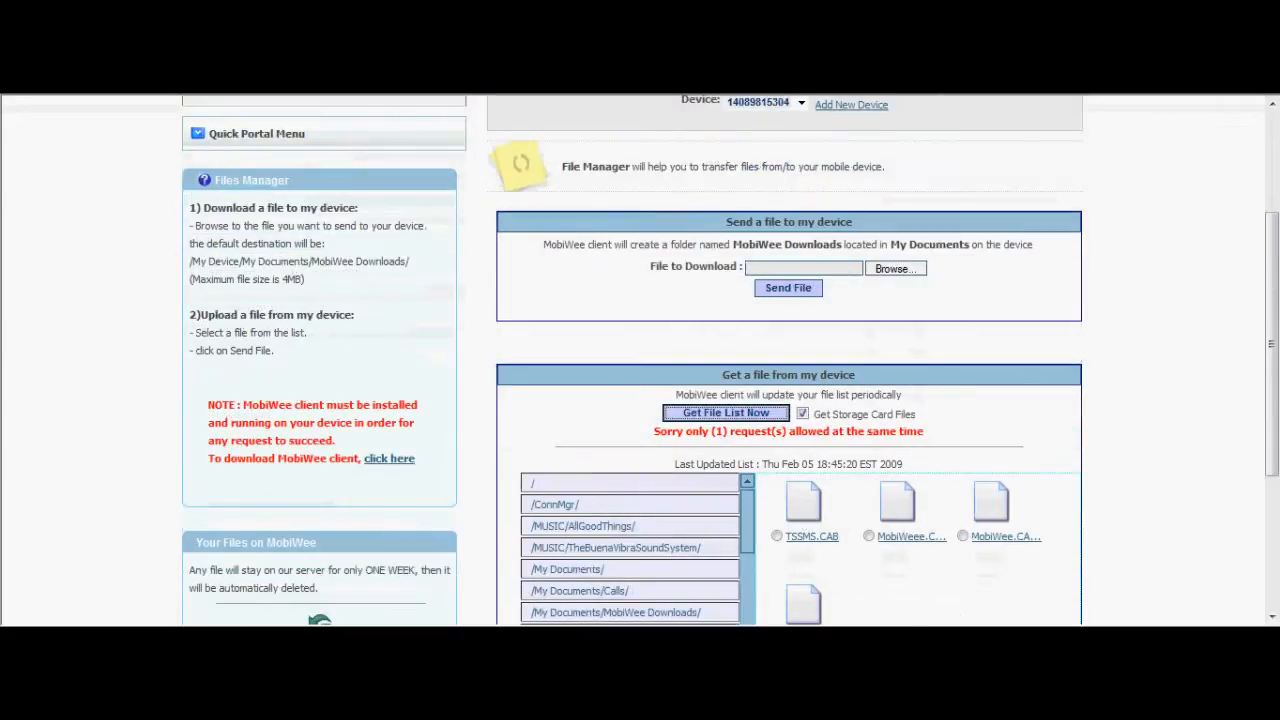
pyautogui.scroll(-3)
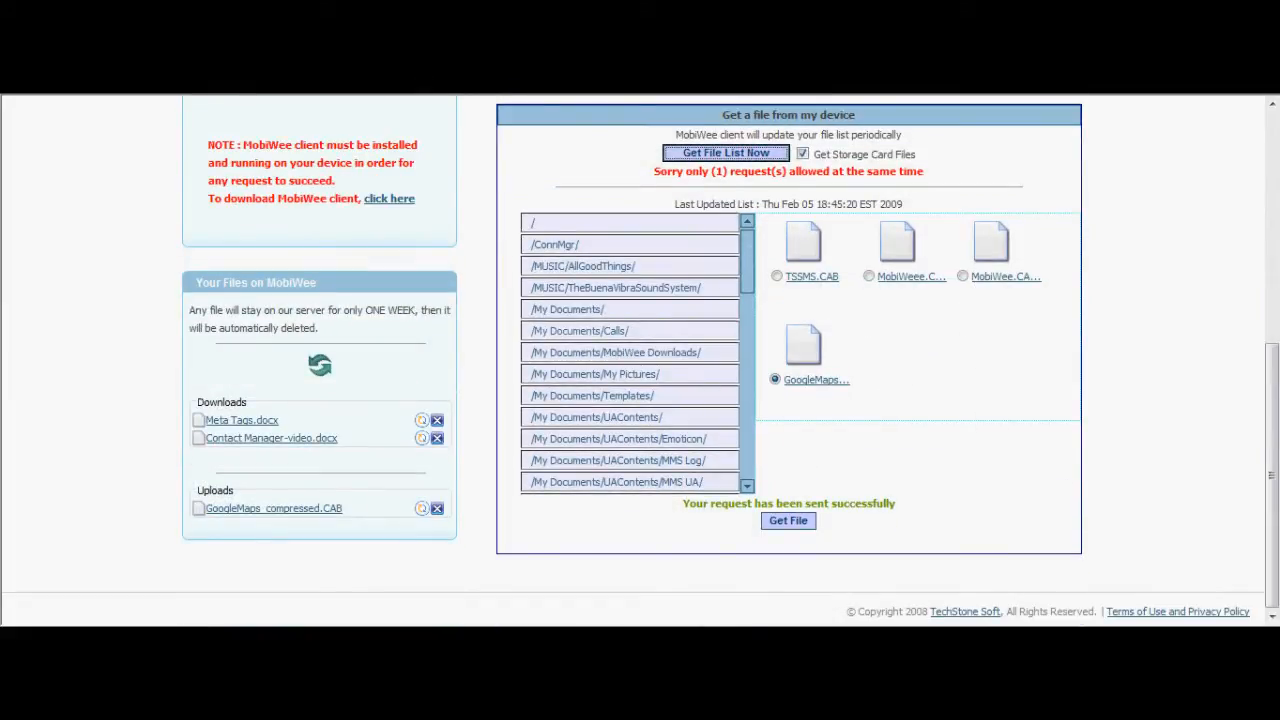
pyautogui.moveTo(566, 308)
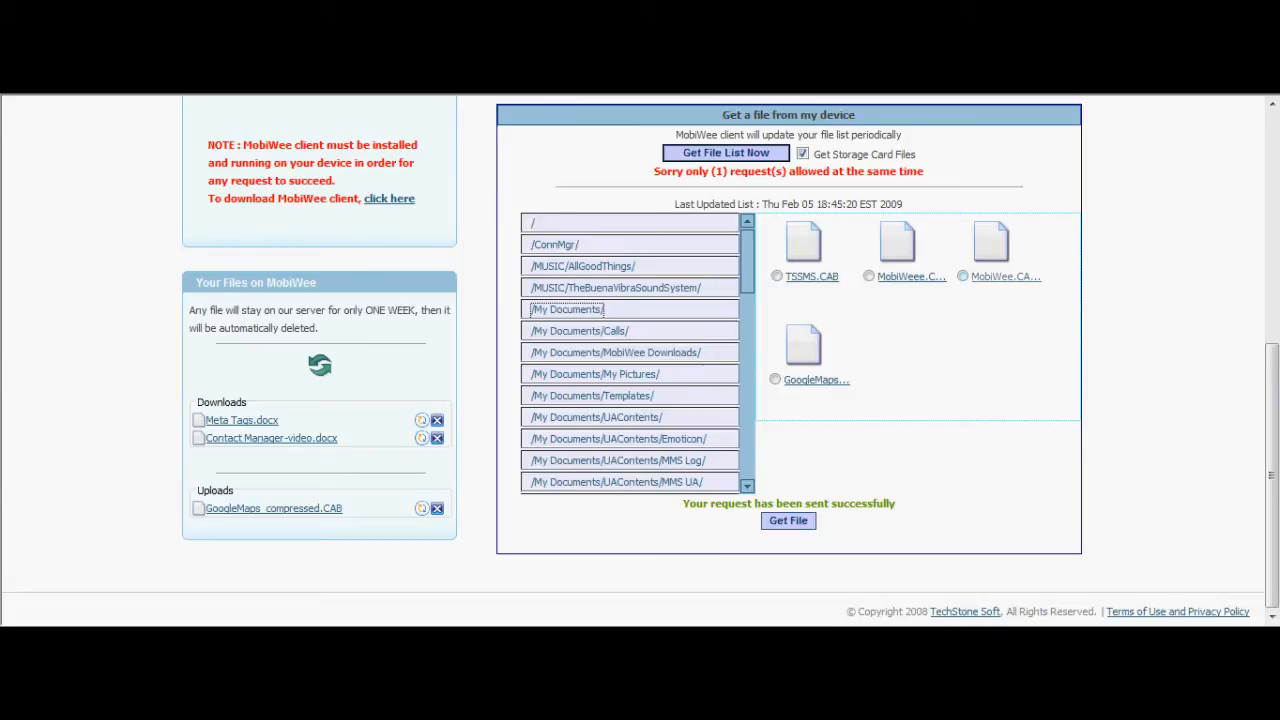
# Step: Request MobiWee.CAB from My Documents to be fetched from the device
pyautogui.click(964, 276)
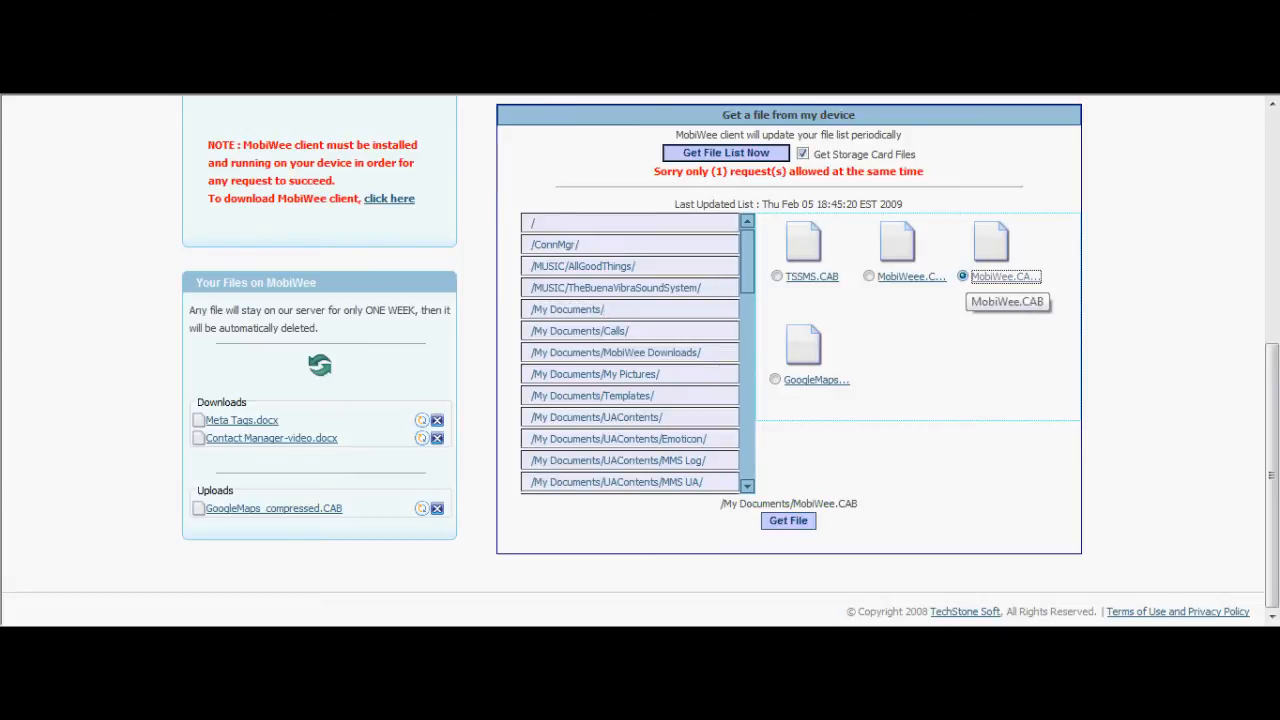
pyautogui.click(788, 520)
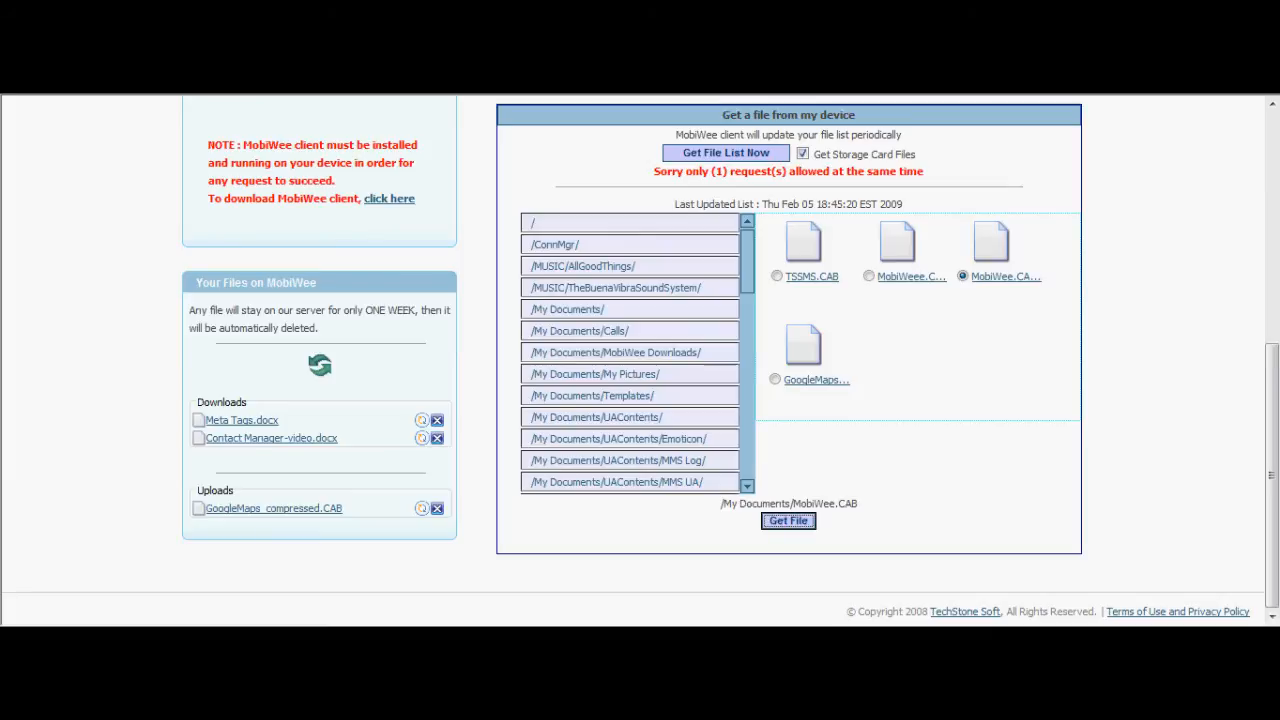
pyautogui.click(788, 520)
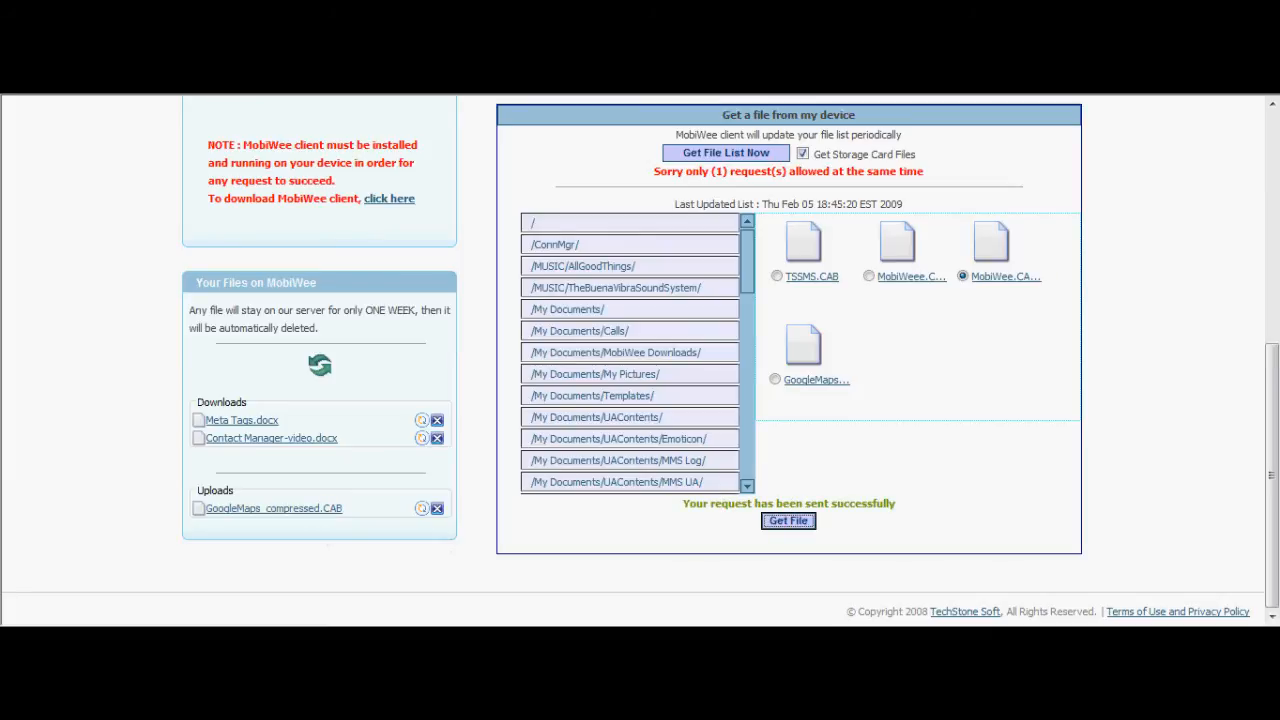
pyautogui.moveTo(272, 508)
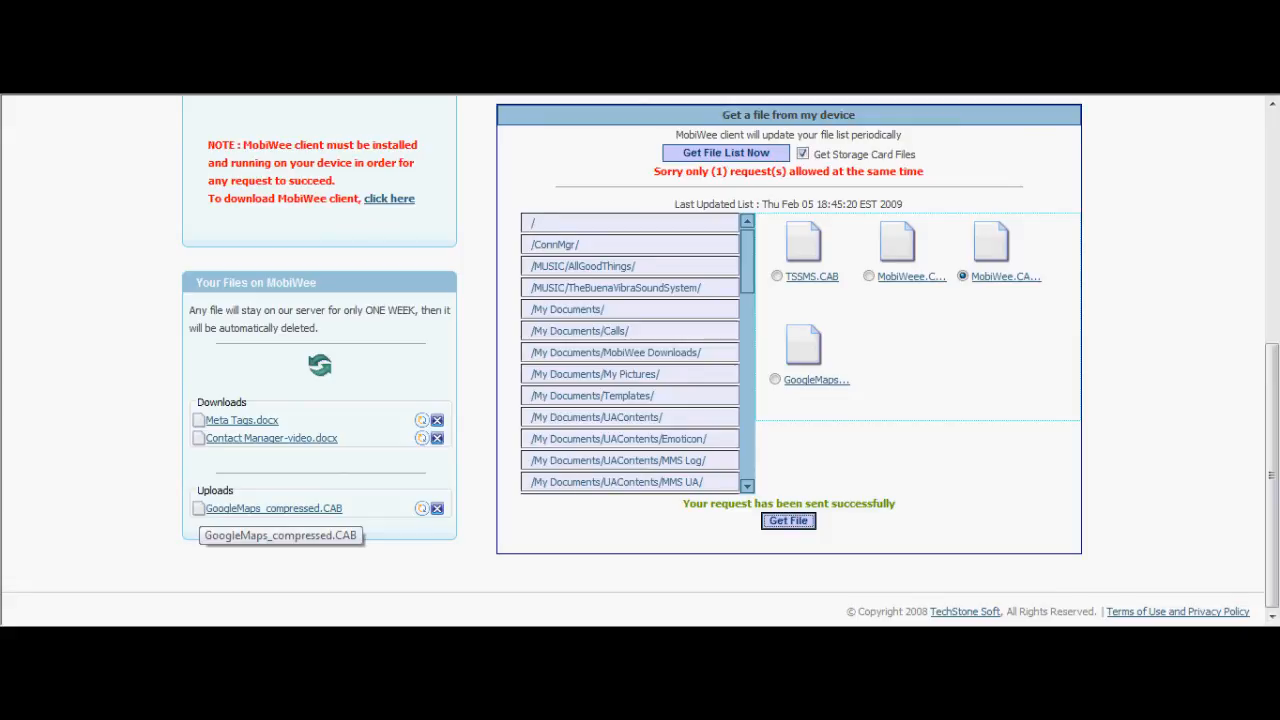